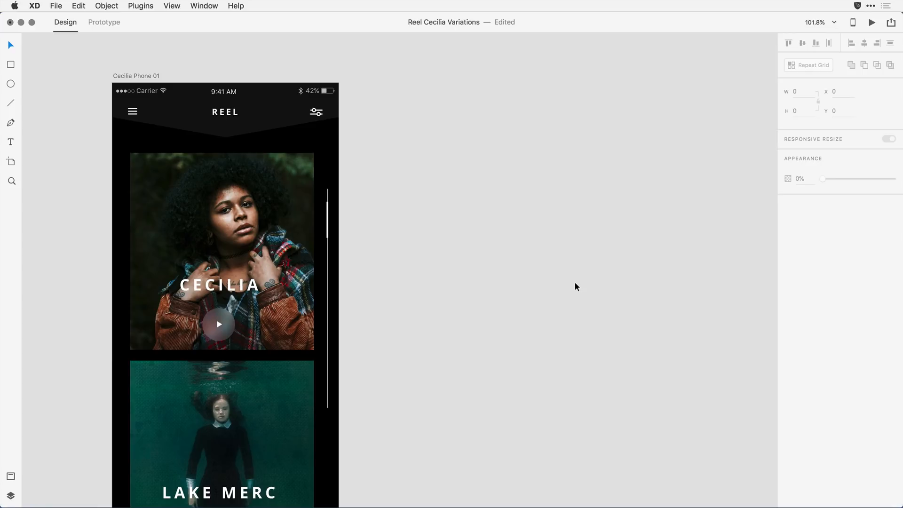
{"action": "mouse_move", "coordinate": [486, 248]}
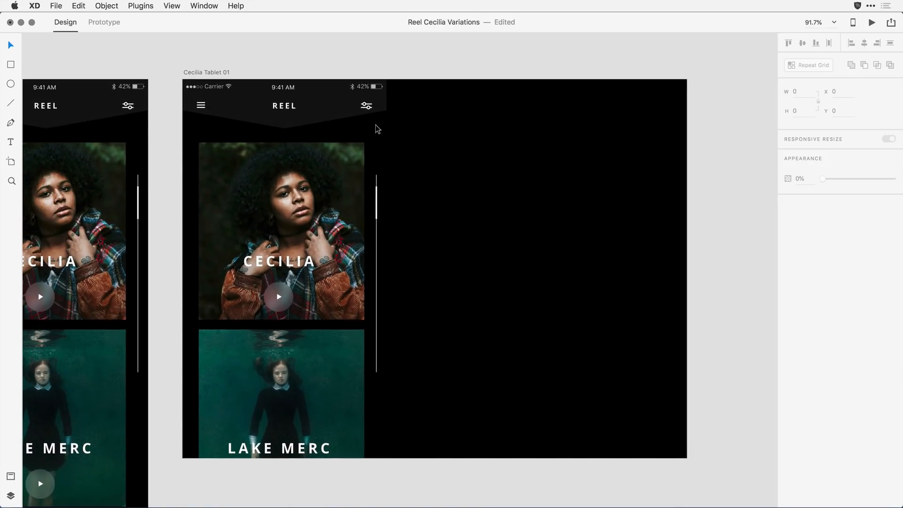
{"action": "mouse_move", "coordinate": [421, 128]}
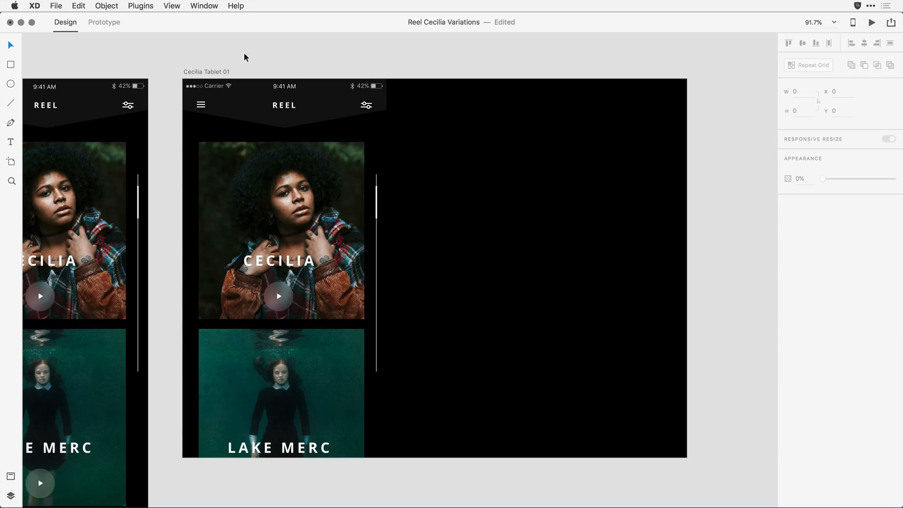
- Select the header bar on the Cecilia Tablet 01 artboard to stretch it full width
{"action": "left_click", "coordinate": [284, 105]}
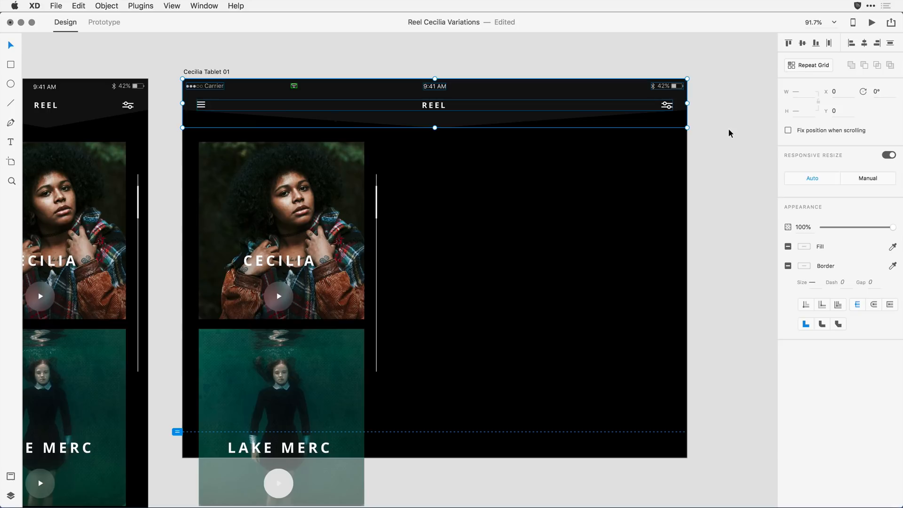
{"action": "mouse_move", "coordinate": [416, 87]}
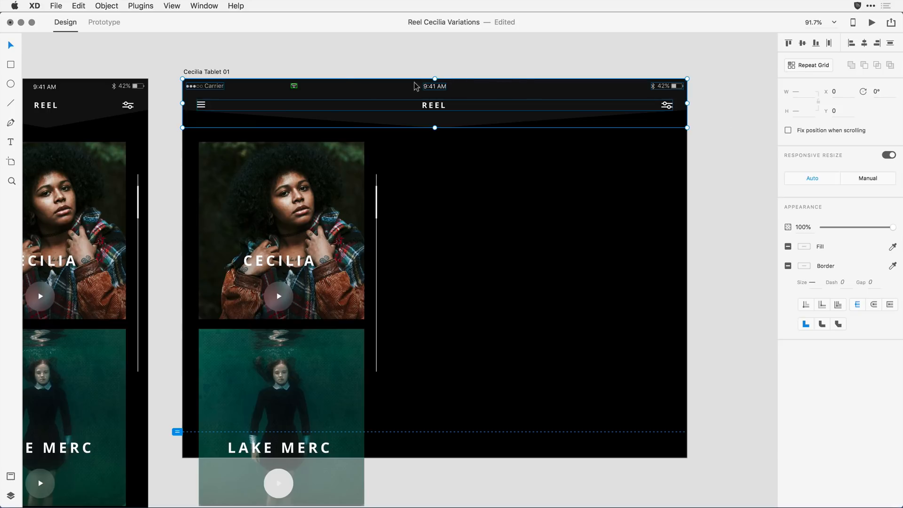
{"action": "mouse_move", "coordinate": [311, 92]}
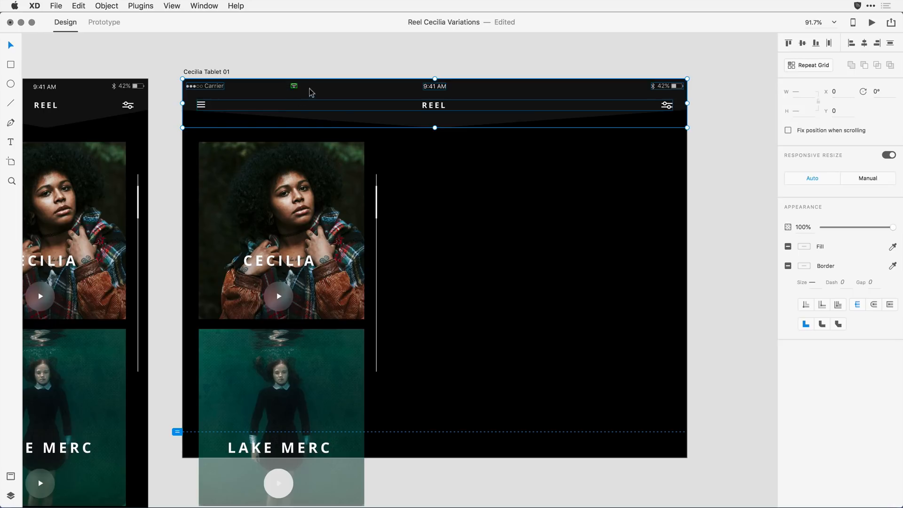
{"action": "mouse_move", "coordinate": [321, 69]}
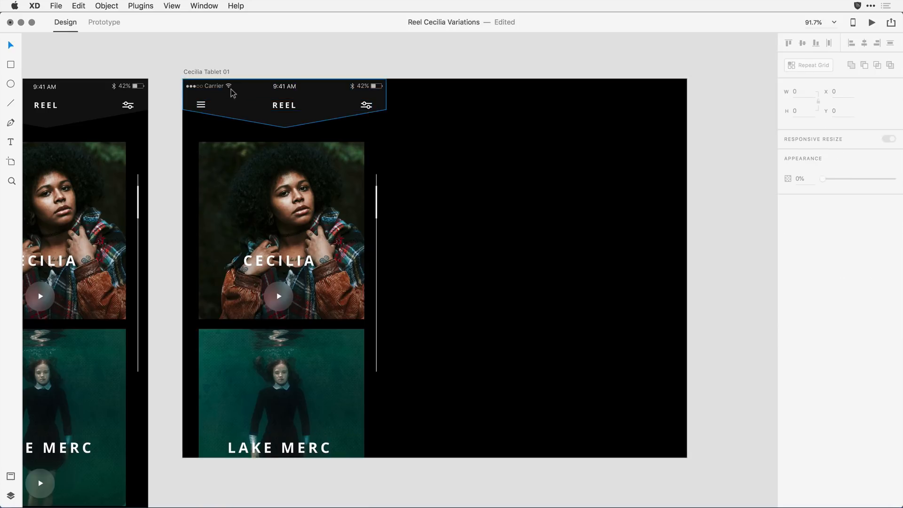
- Undo the header resize to phone width, then reselect the header for stretching again
{"action": "left_click", "coordinate": [204, 86]}
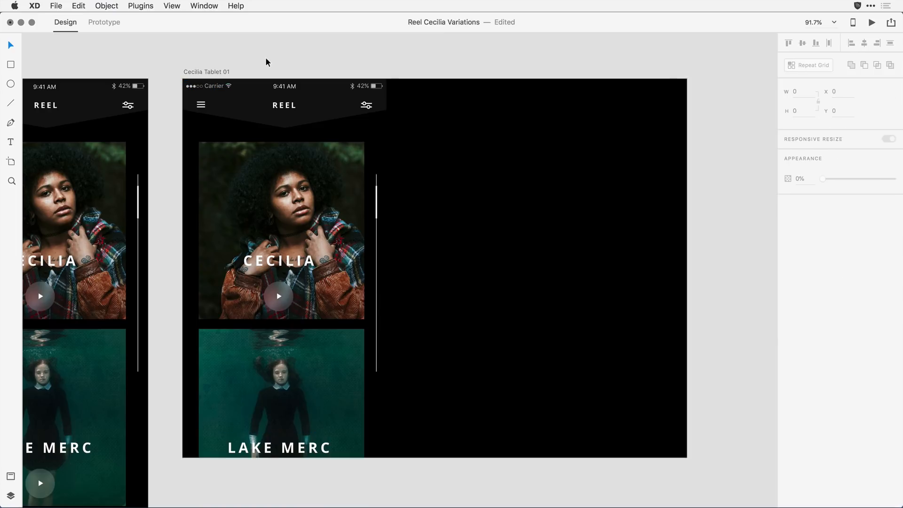
{"action": "left_click", "coordinate": [284, 104]}
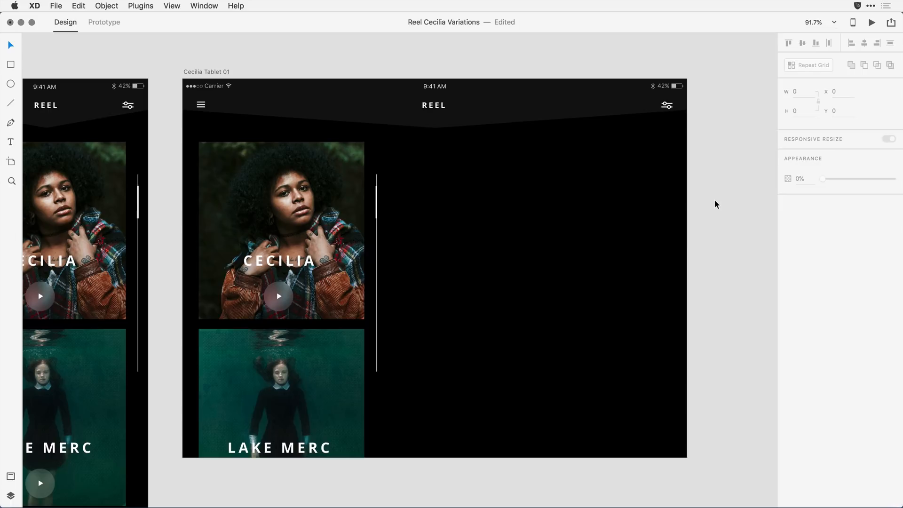
{"action": "mouse_move", "coordinate": [486, 237]}
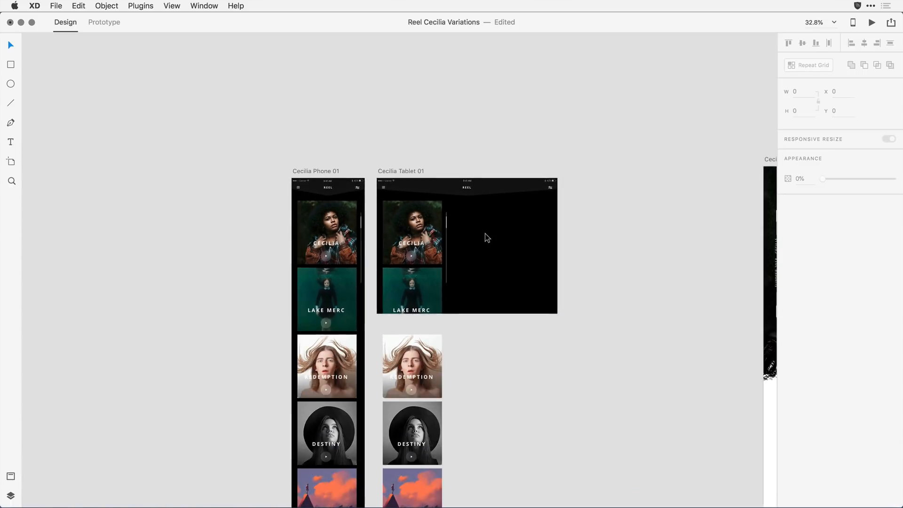
- Scroll down the tablet artboard to reach the cards below the header
{"action": "scroll", "scroll_direction": "down", "scroll_amount": 3}
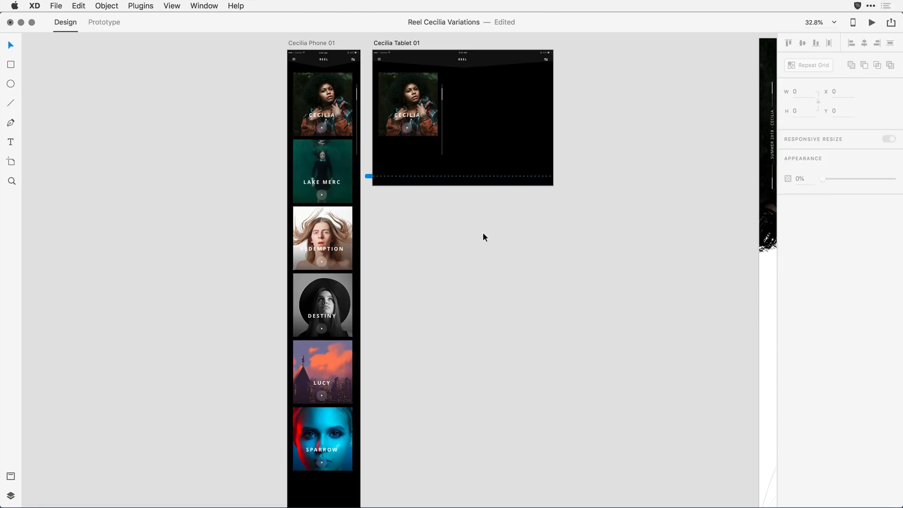
{"action": "mouse_move", "coordinate": [481, 117]}
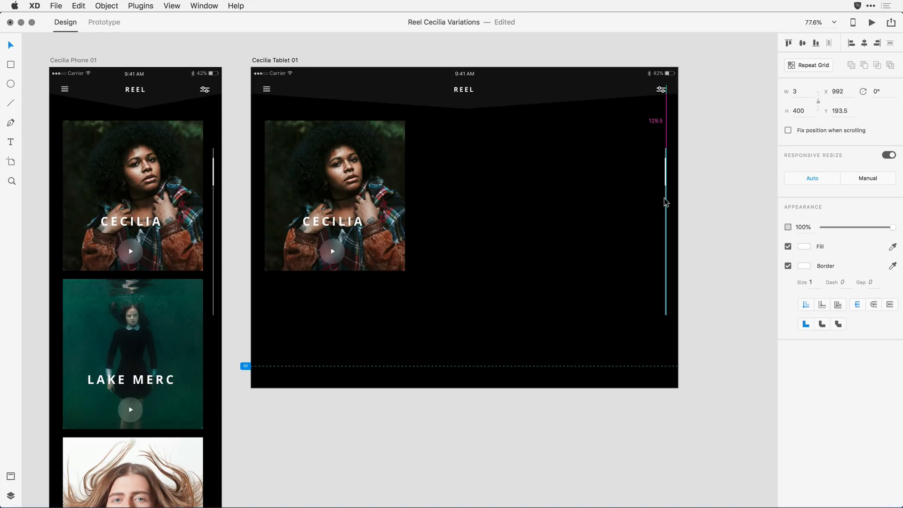
- Move the Cecilia hero image group to the artboard's top-left corner at X 0, Y 0
{"action": "left_click", "coordinate": [334, 196]}
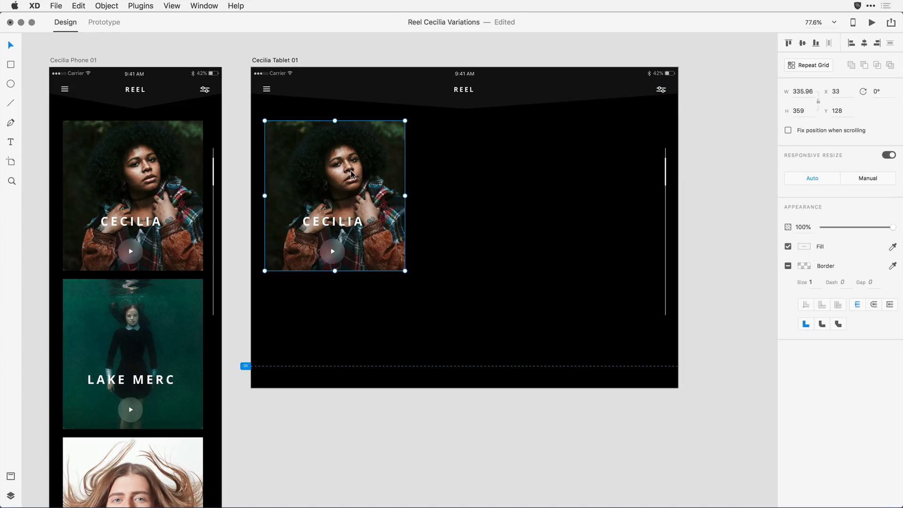
{"action": "left_click", "coordinate": [333, 221]}
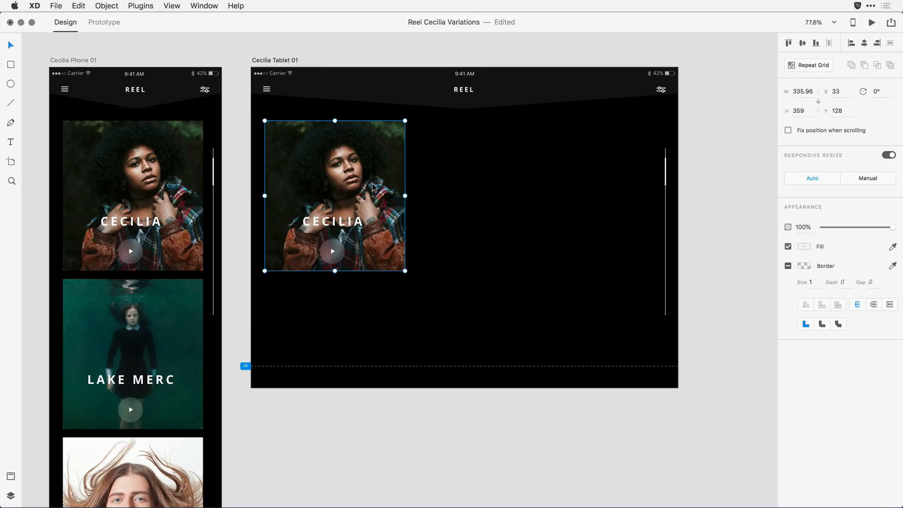
{"action": "left_click_drag", "start_coordinate": [334, 194], "coordinate": [321, 157]}
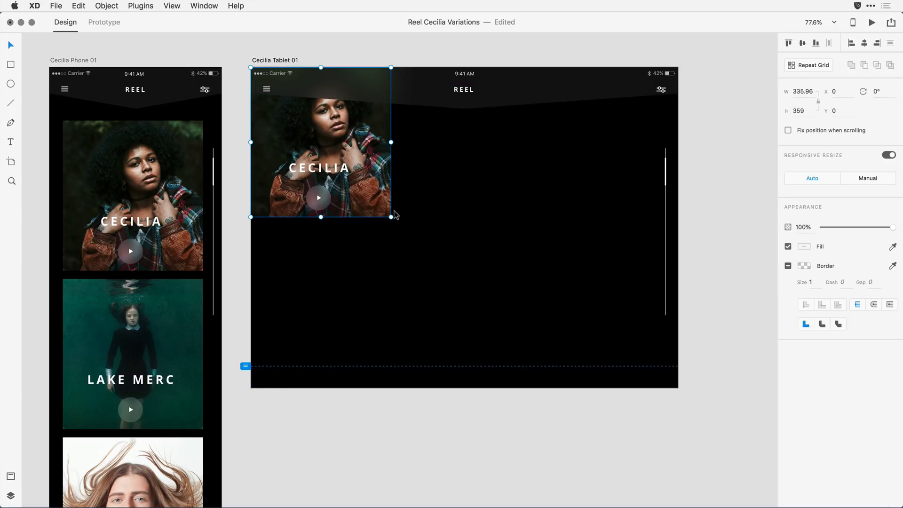
- Scale the Cecilia image up from its corner handle to the full 1024 tablet width
{"action": "left_click_drag", "start_coordinate": [391, 218], "coordinate": [572, 299]}
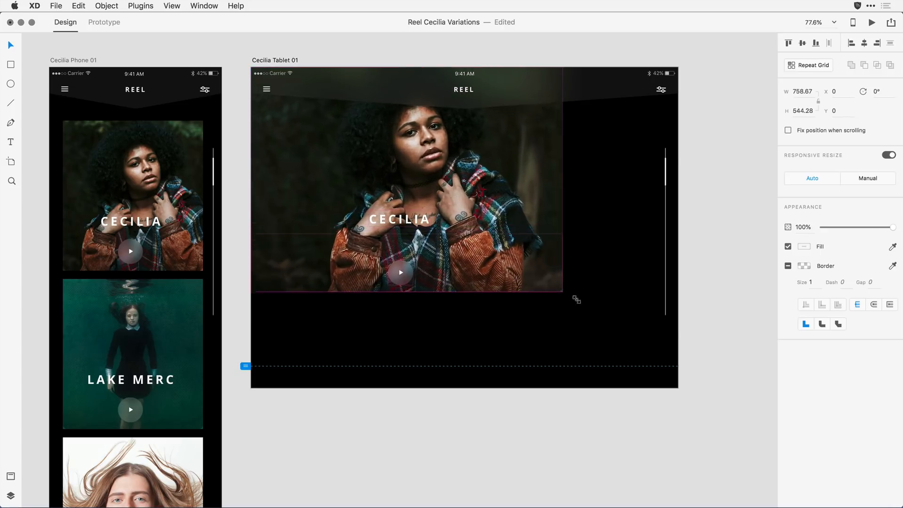
{"action": "left_click_drag", "start_coordinate": [575, 299], "coordinate": [675, 361]}
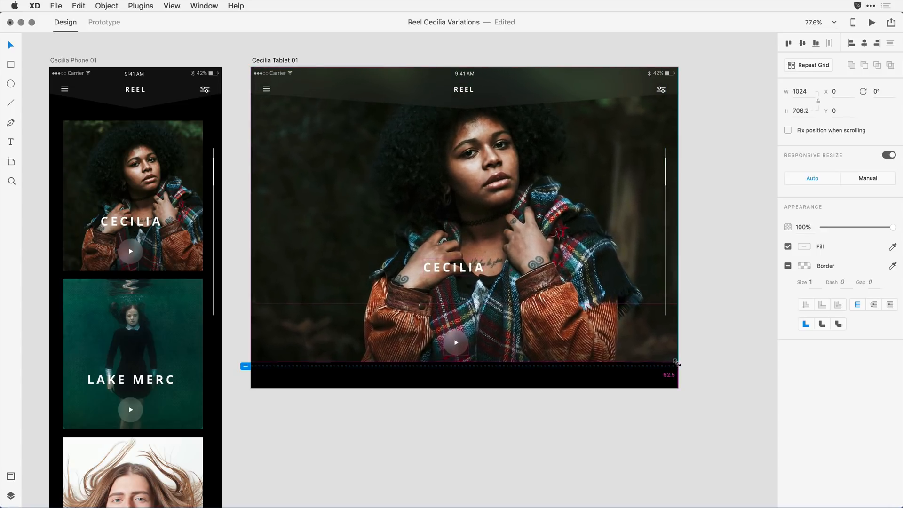
{"action": "left_click_drag", "start_coordinate": [674, 361], "coordinate": [677, 366]}
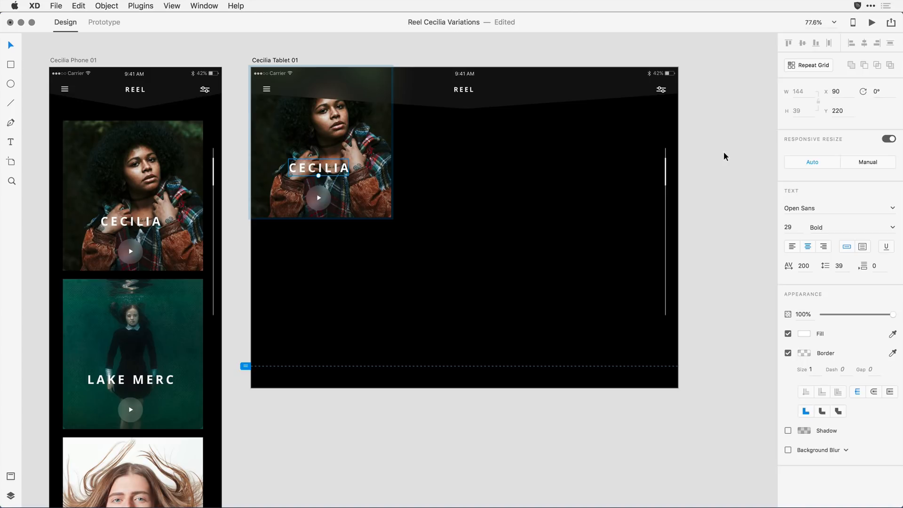
{"action": "mouse_move", "coordinate": [825, 146]}
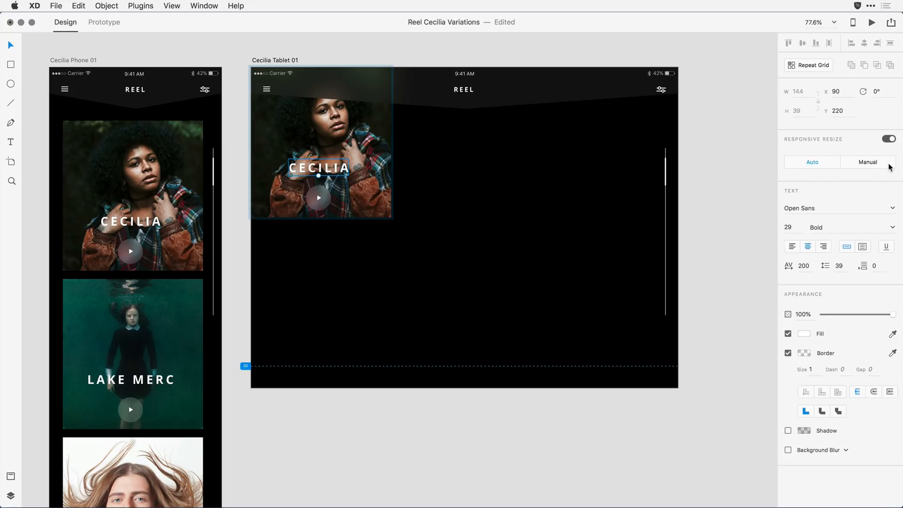
- Give the CECILIA title Manual responsive constraints with Fix Width off, then select the play button
{"action": "left_click", "coordinate": [867, 162]}
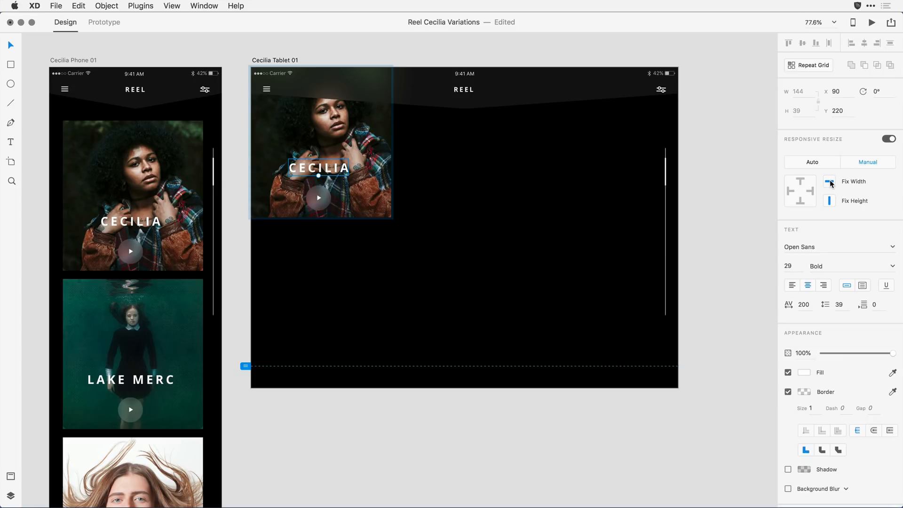
{"action": "left_click", "coordinate": [828, 182]}
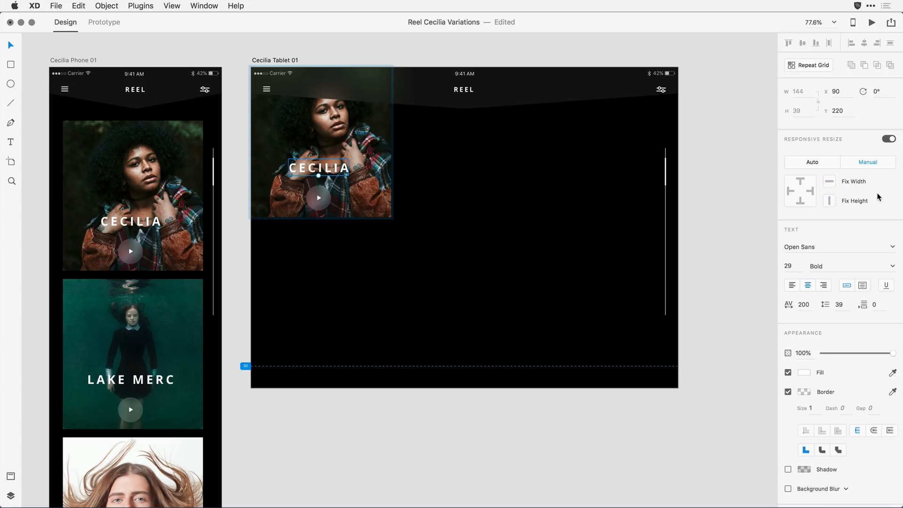
{"action": "mouse_move", "coordinate": [817, 213]}
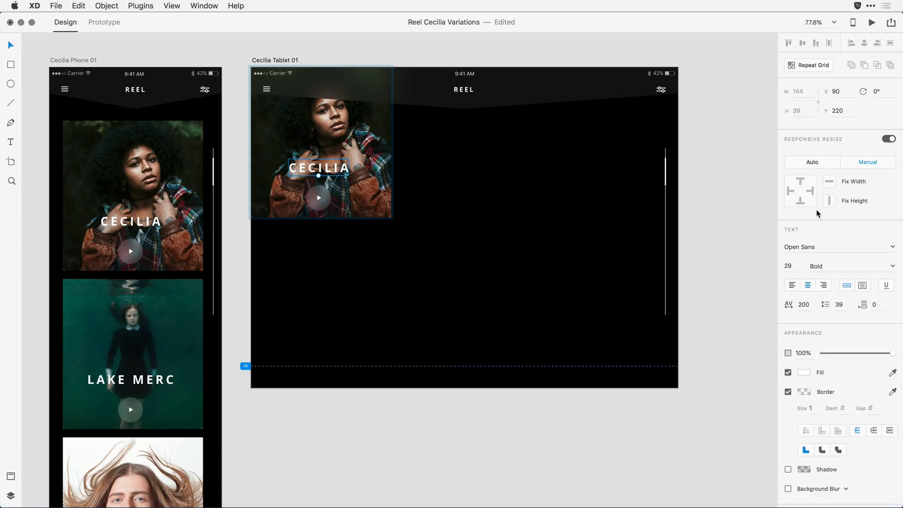
{"action": "left_click", "coordinate": [318, 198]}
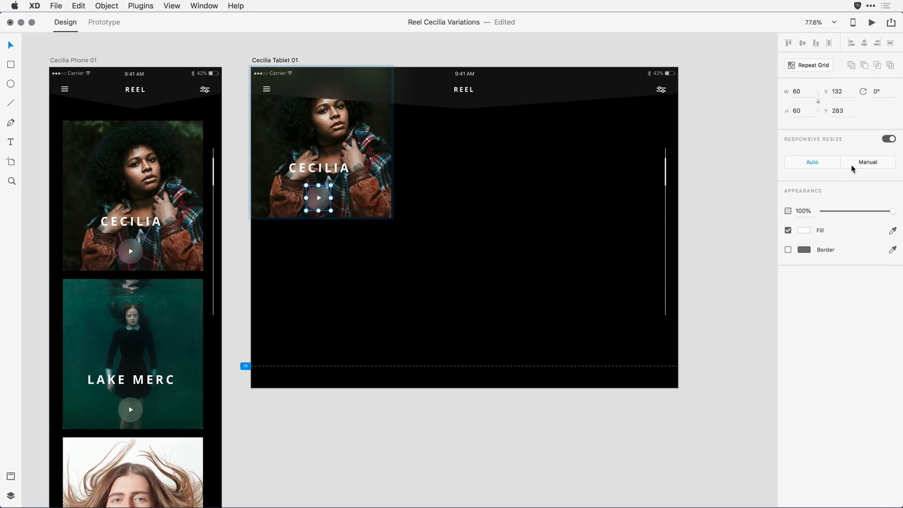
- Set the play button's Responsive Resize to Manual so it keeps its size
{"action": "left_click", "coordinate": [867, 161]}
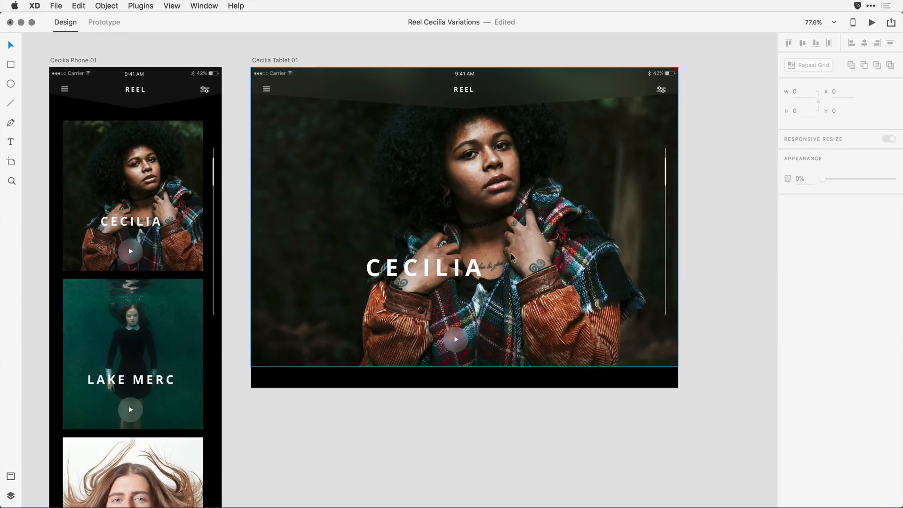
- Drag the enlarged CECILIA title right to the hero image's horizontal center
{"action": "left_click", "coordinate": [424, 268]}
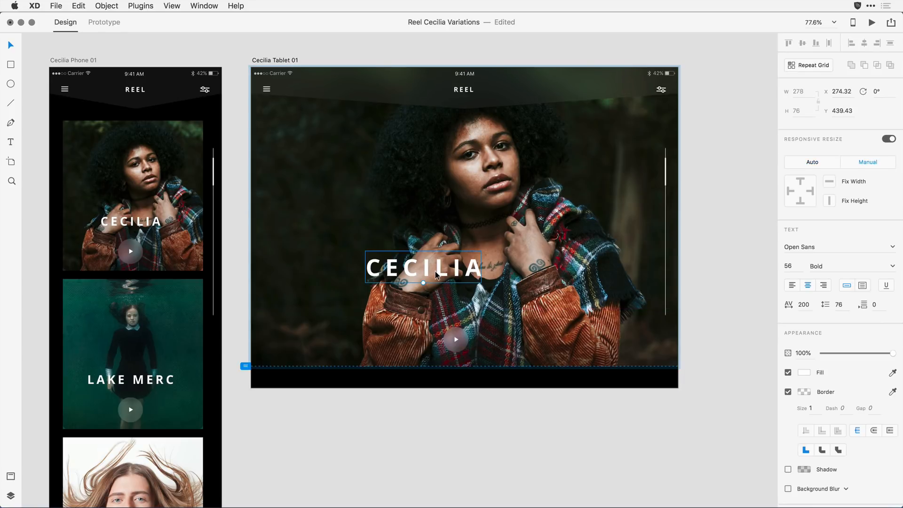
{"action": "left_click_drag", "start_coordinate": [423, 267], "coordinate": [457, 267]}
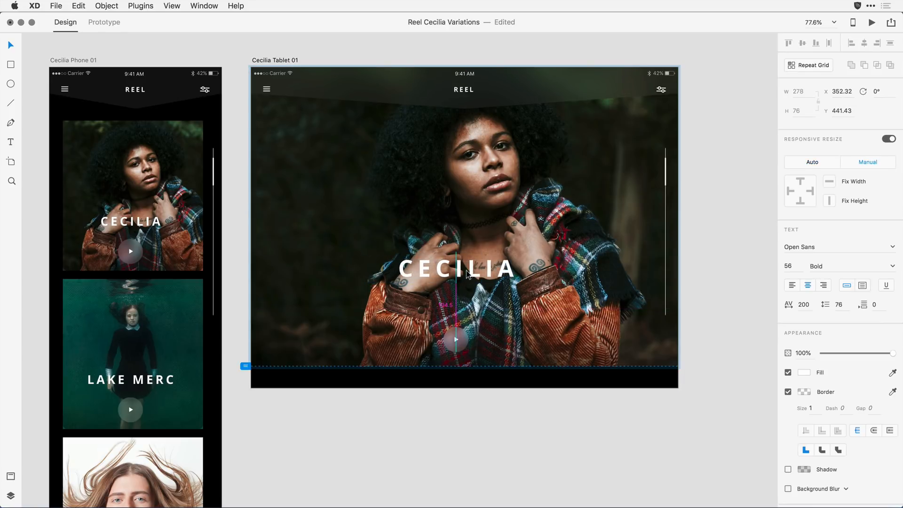